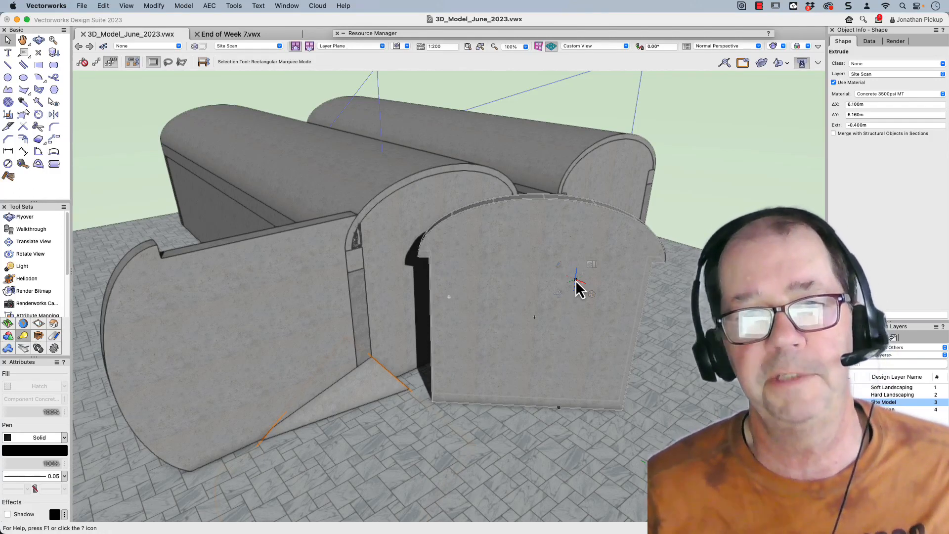
Rotate the L-shaped polygon diagonally about its lower-left vertex with the Rotate tool in Standard Mode
click(37, 115)
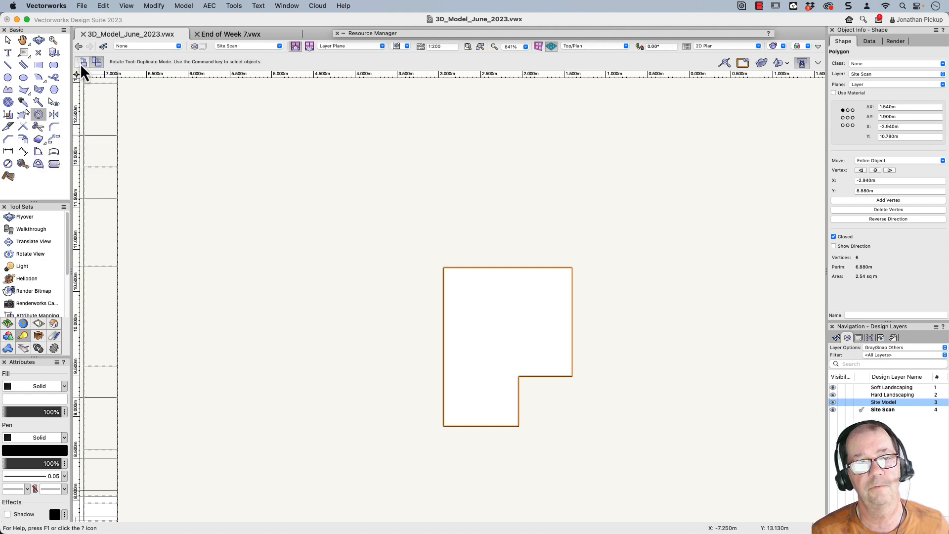
mouse_move(83, 63)
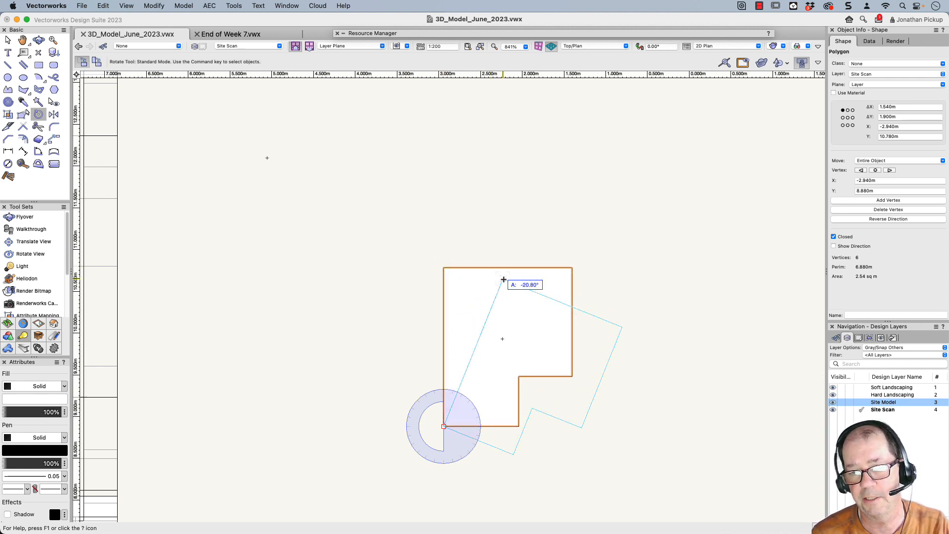
drag(502, 279, 639, 366)
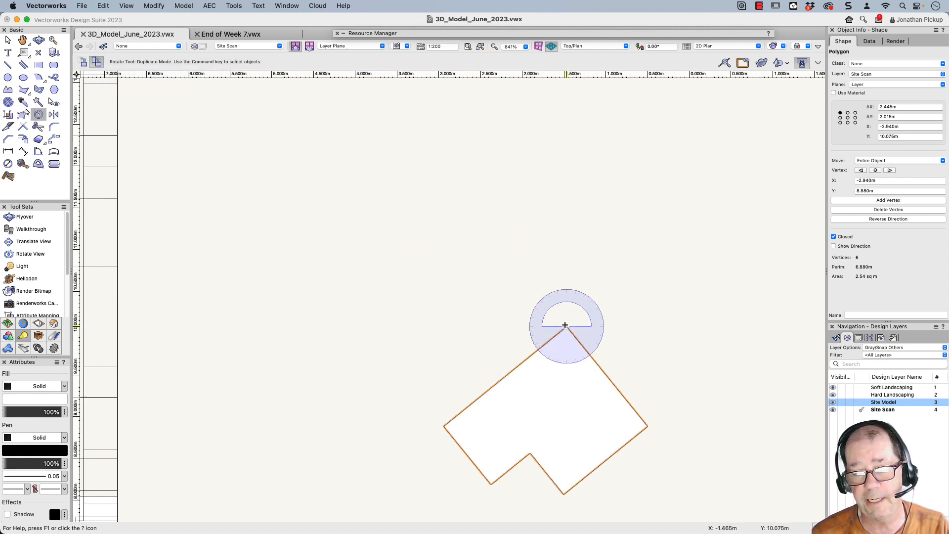
Create a rotated duplicate of the tilted polygon pivoting on its top vertex
drag(564, 325, 624, 267)
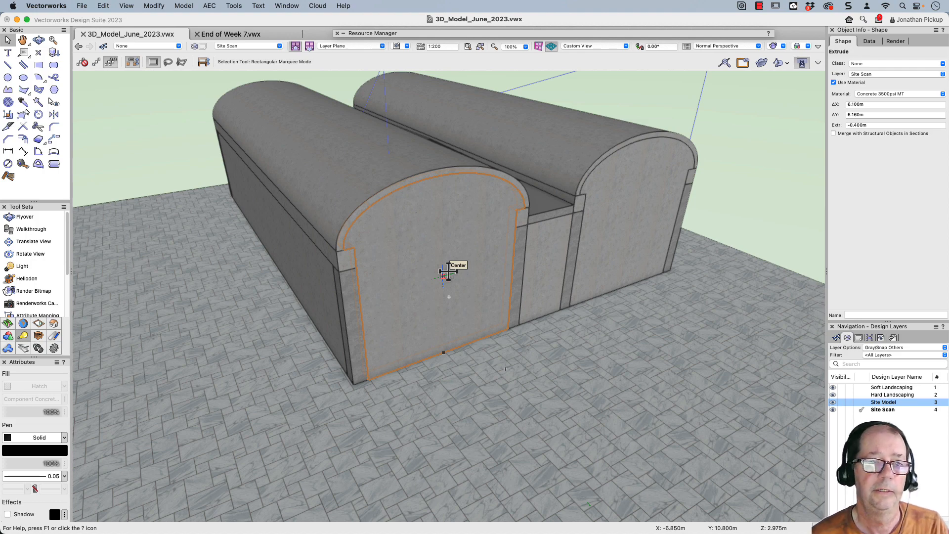
Activate the Rotate tool in the 3D view and check its Standard Rotation Mode setting
click(38, 114)
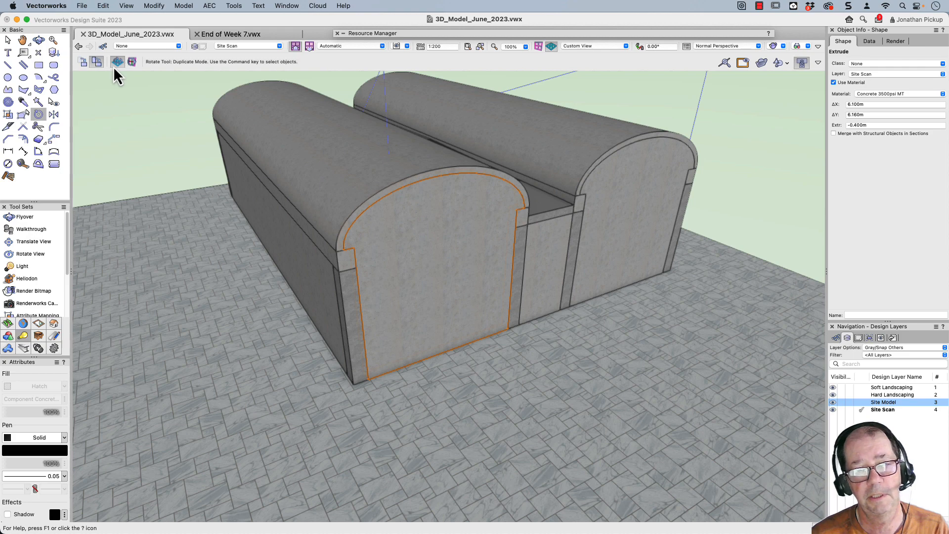
mouse_move(118, 62)
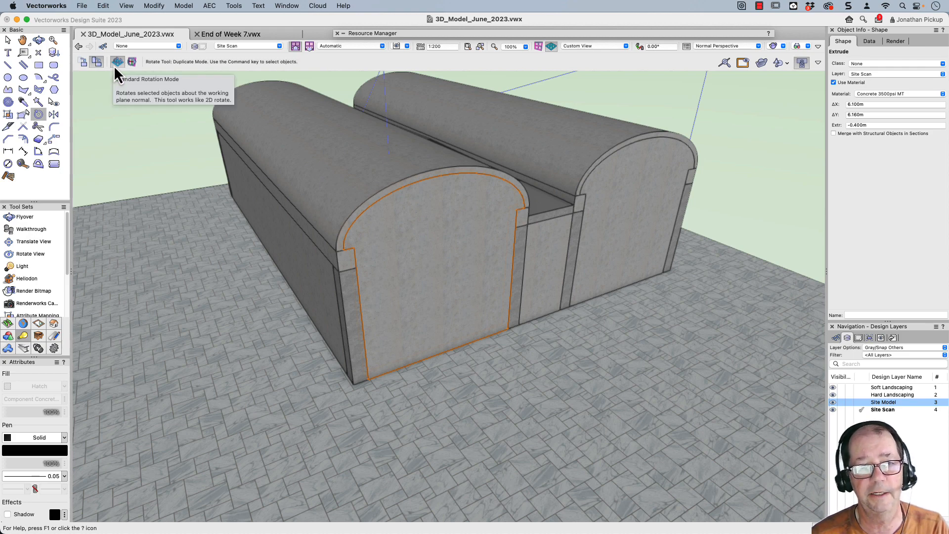
mouse_move(131, 62)
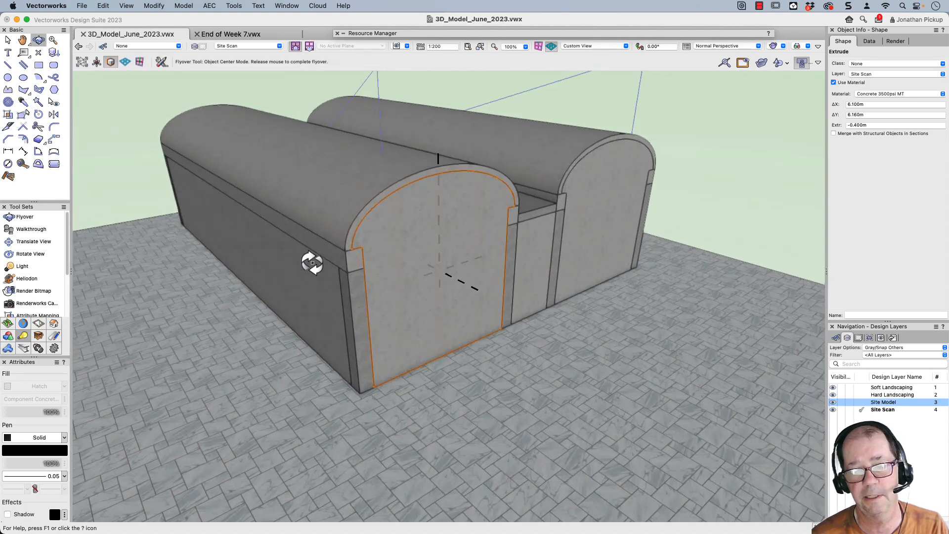
click(81, 61)
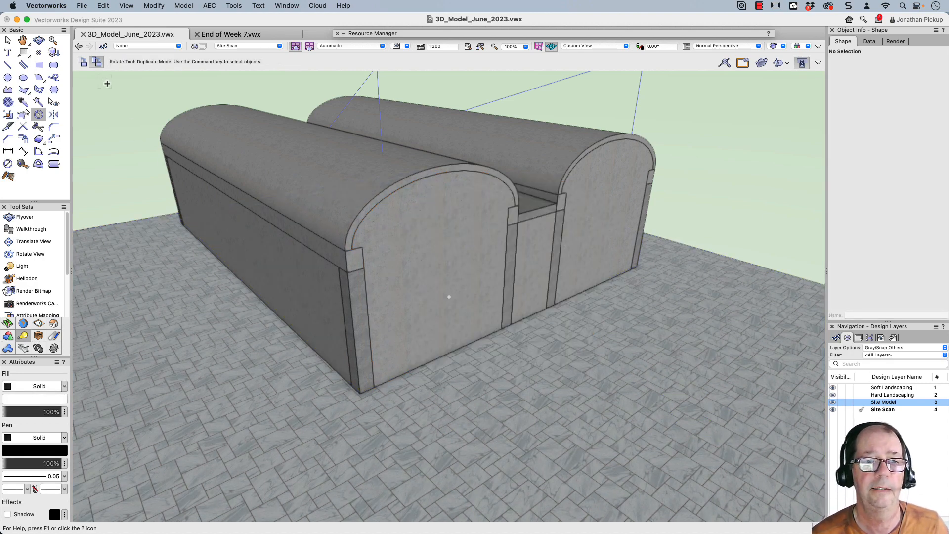
click(424, 254)
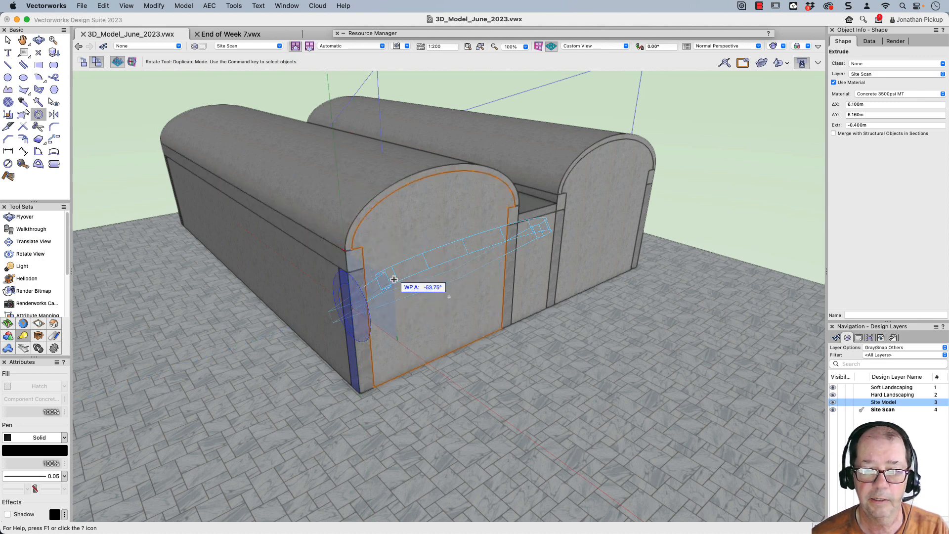
click(394, 278)
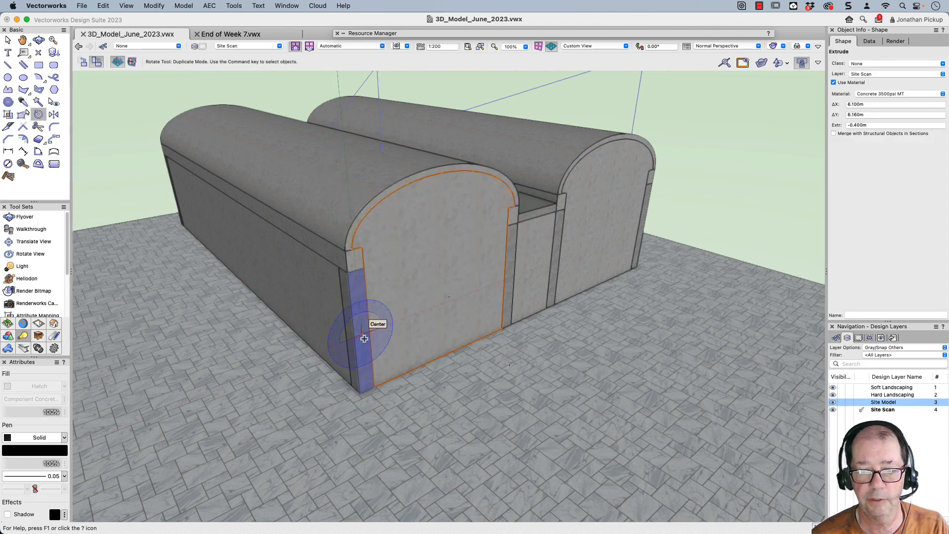
drag(363, 338, 417, 152)
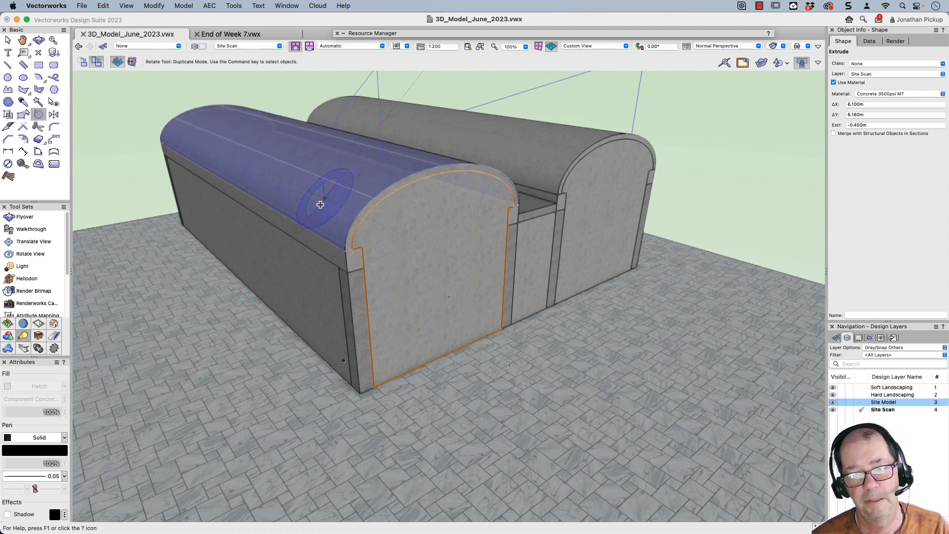
Return the Rotate tool from Duplicate Mode to Standard Mode so rotations move originals
click(118, 61)
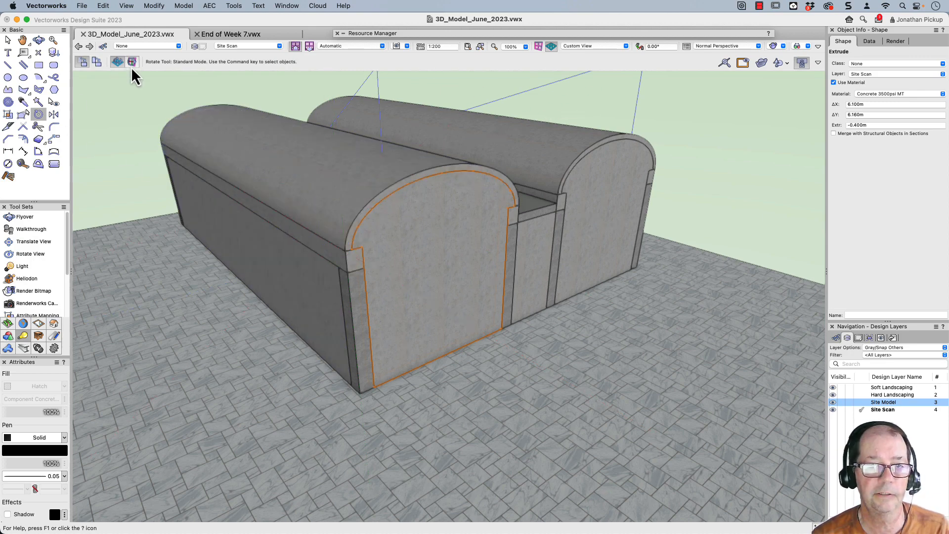
mouse_move(117, 63)
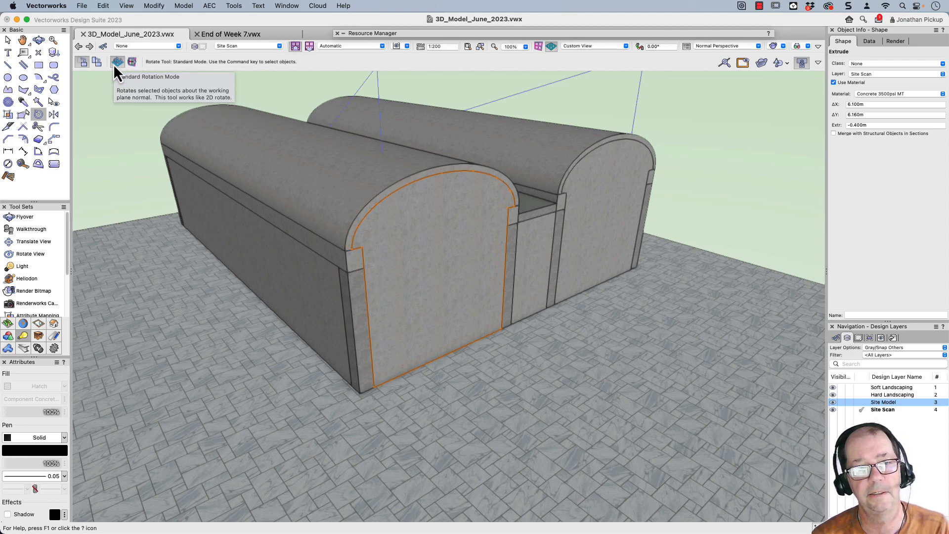